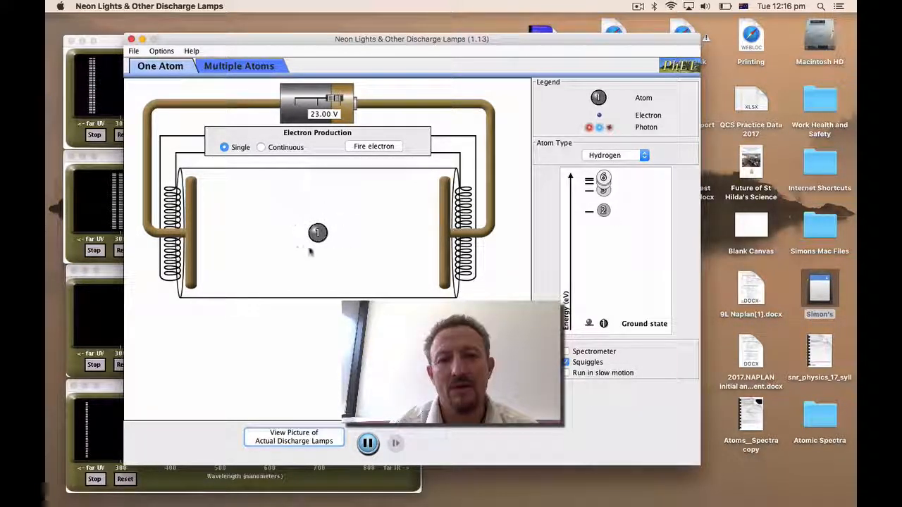
{"action": "mouse_move", "coordinate": [331, 229]}
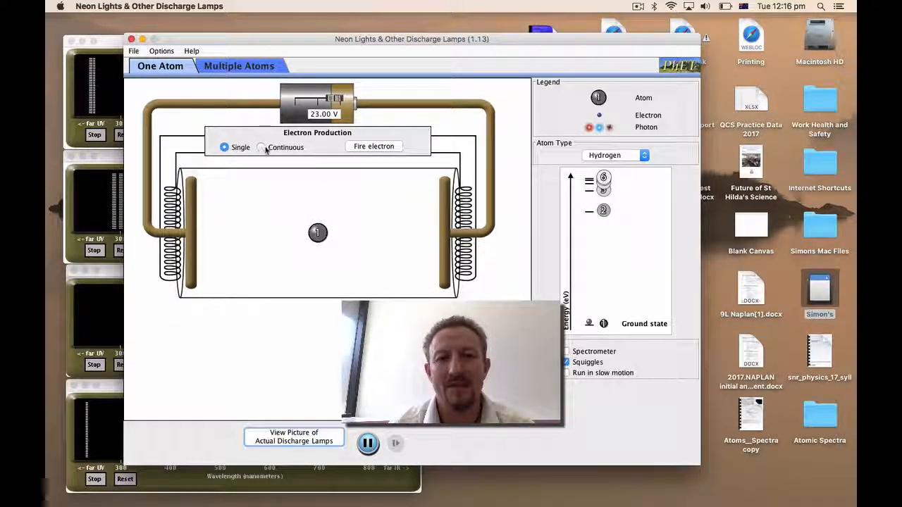
- Fire electrons continuously from the lamp's heated cathode
{"action": "left_click", "coordinate": [261, 147]}
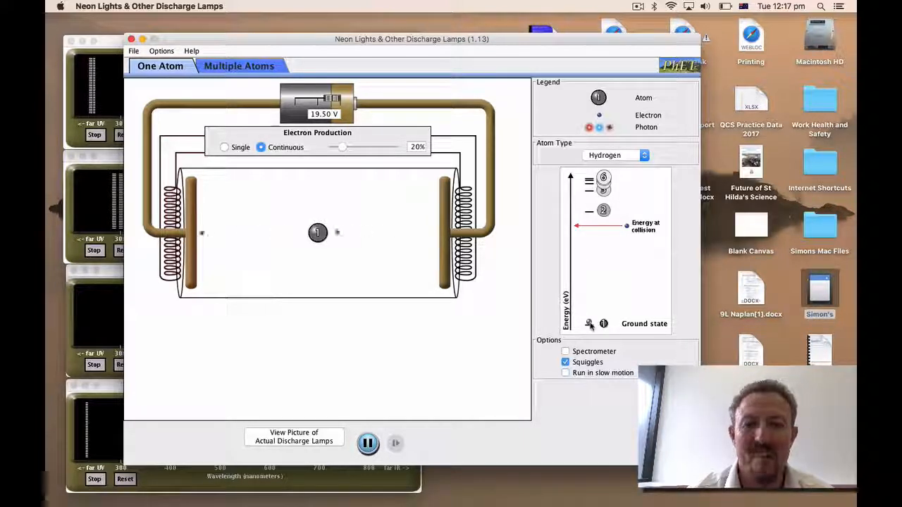
{"action": "mouse_move", "coordinate": [510, 206]}
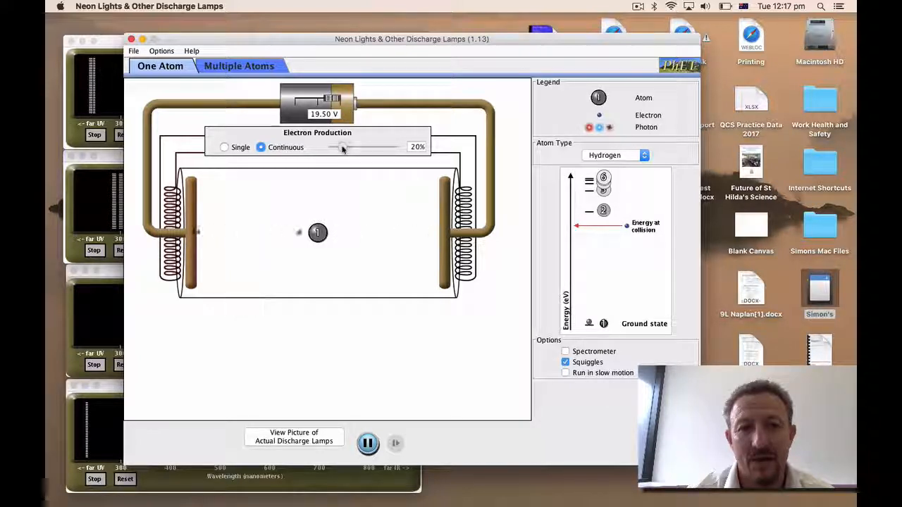
- Sweep the electron production rate up to 100%, then back down to about 48%
{"action": "left_click_drag", "start_coordinate": [341, 147], "coordinate": [363, 146]}
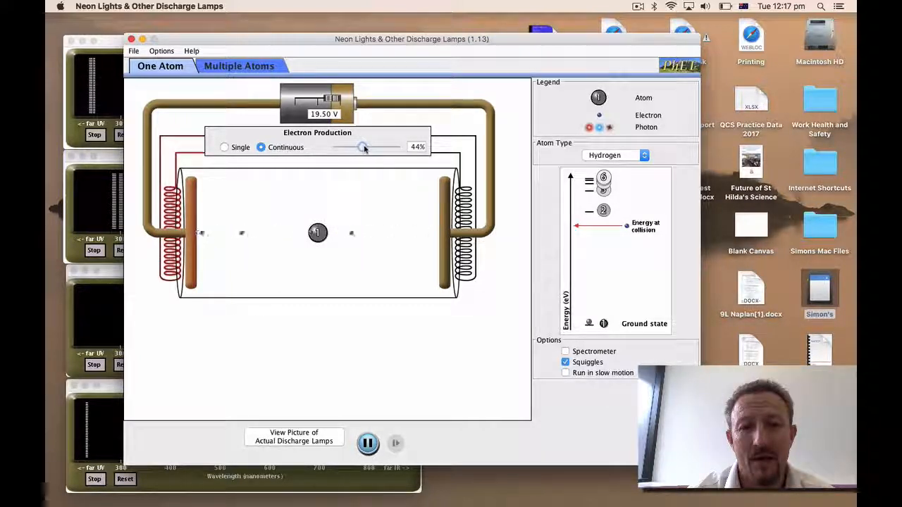
{"action": "left_click_drag", "start_coordinate": [363, 147], "coordinate": [391, 146]}
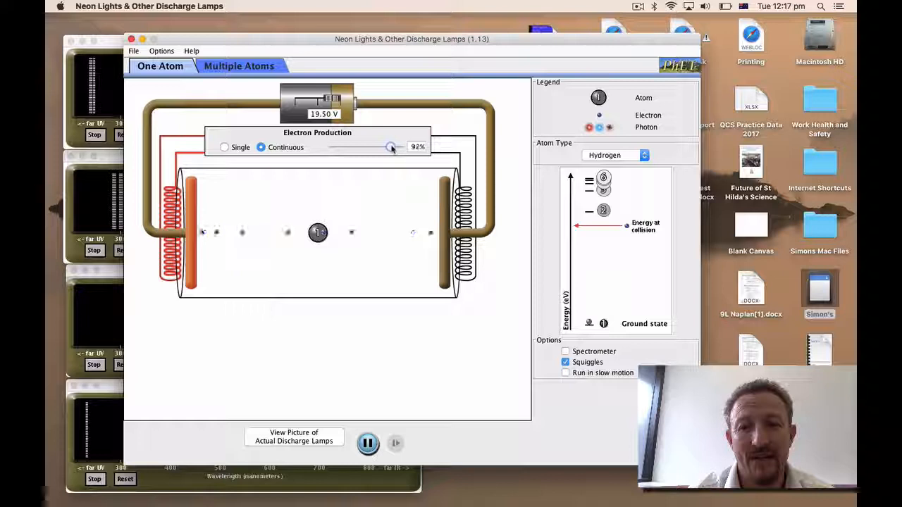
{"action": "left_click_drag", "start_coordinate": [391, 147], "coordinate": [397, 147]}
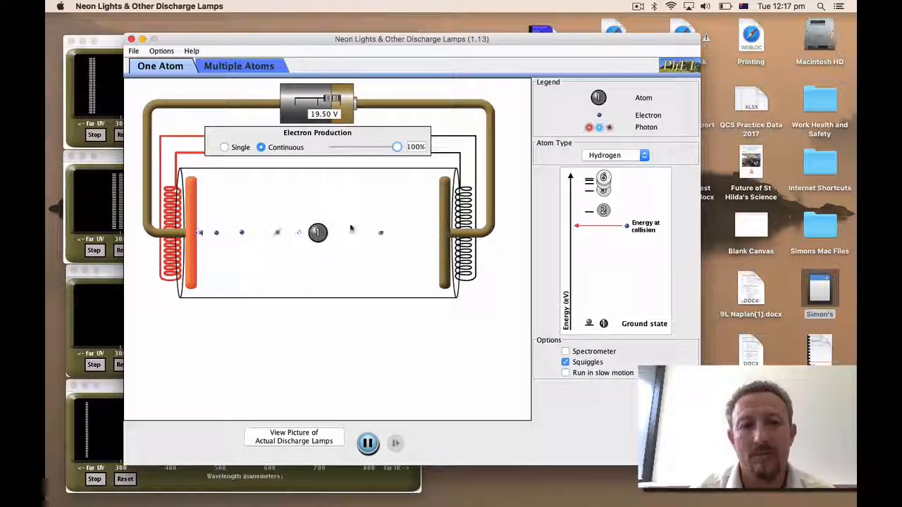
{"action": "left_click_drag", "start_coordinate": [396, 147], "coordinate": [381, 147]}
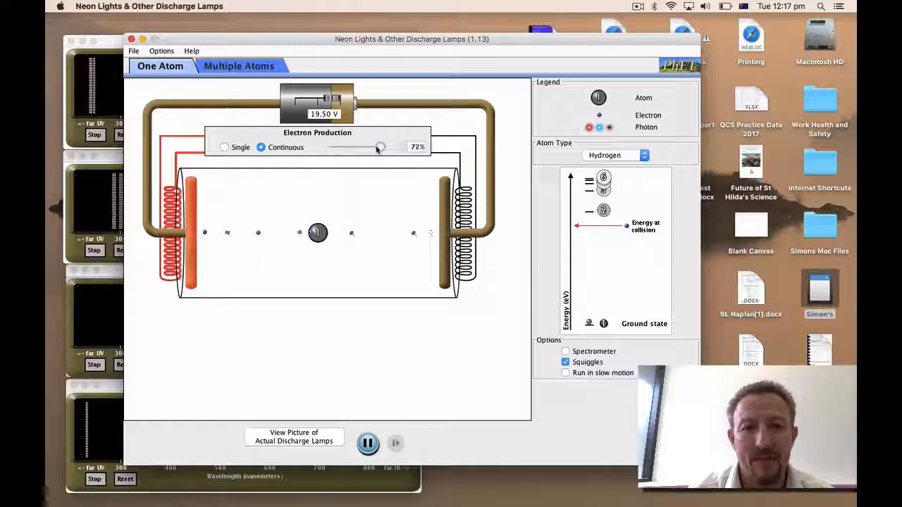
{"action": "left_click_drag", "start_coordinate": [379, 146], "coordinate": [366, 147]}
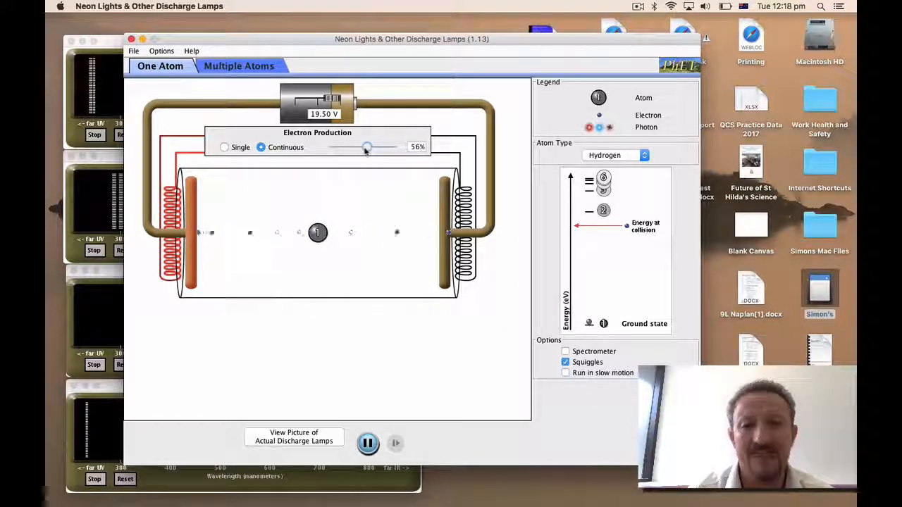
{"action": "left_click_drag", "start_coordinate": [367, 147], "coordinate": [361, 146]}
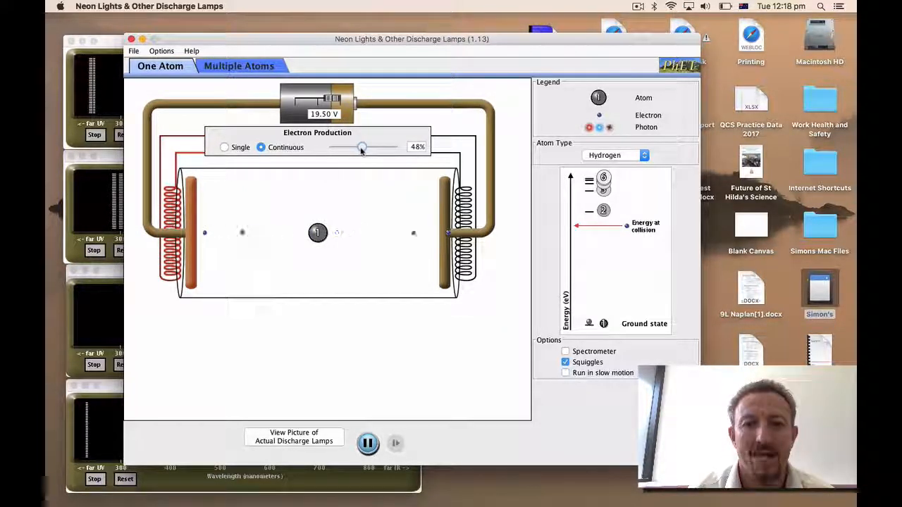
{"action": "left_click_drag", "start_coordinate": [362, 146], "coordinate": [363, 147]}
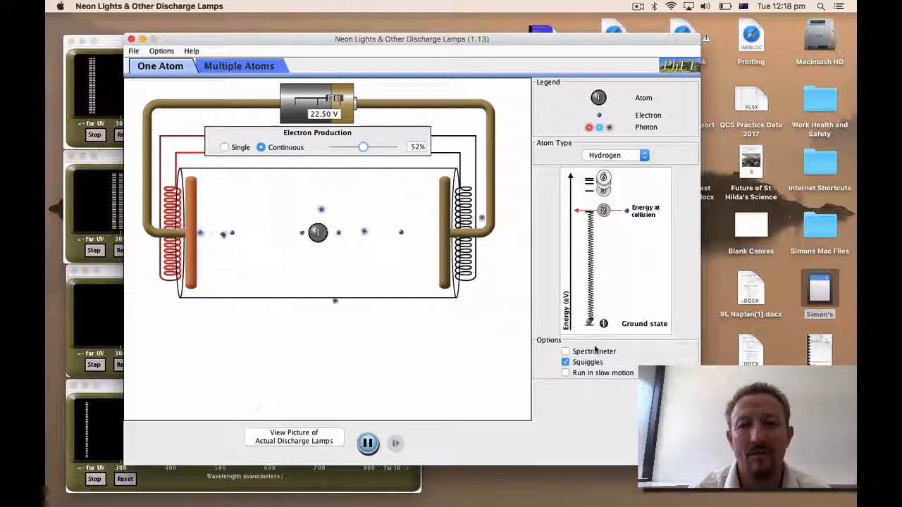
- Switch to Multiple Atoms and show the spectrometer with photons drawn as squiggles
{"action": "left_click", "coordinate": [565, 350]}
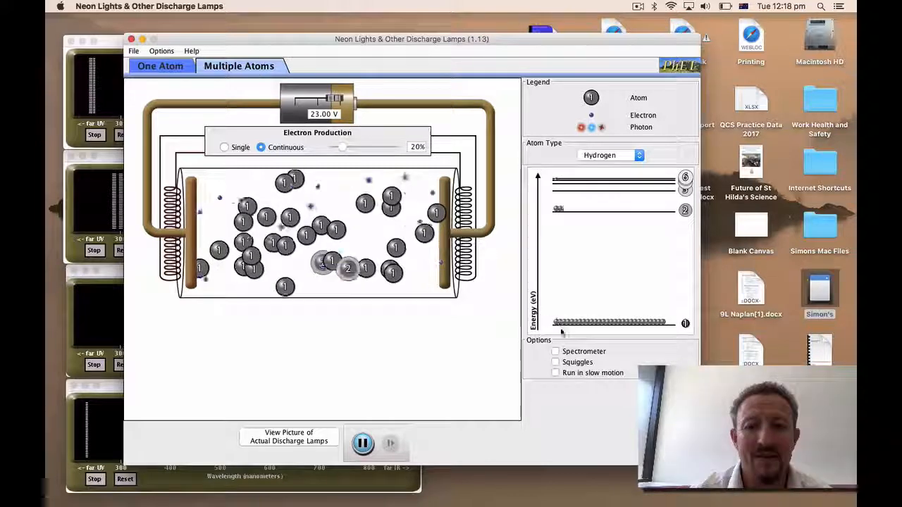
{"action": "left_click", "coordinate": [556, 350]}
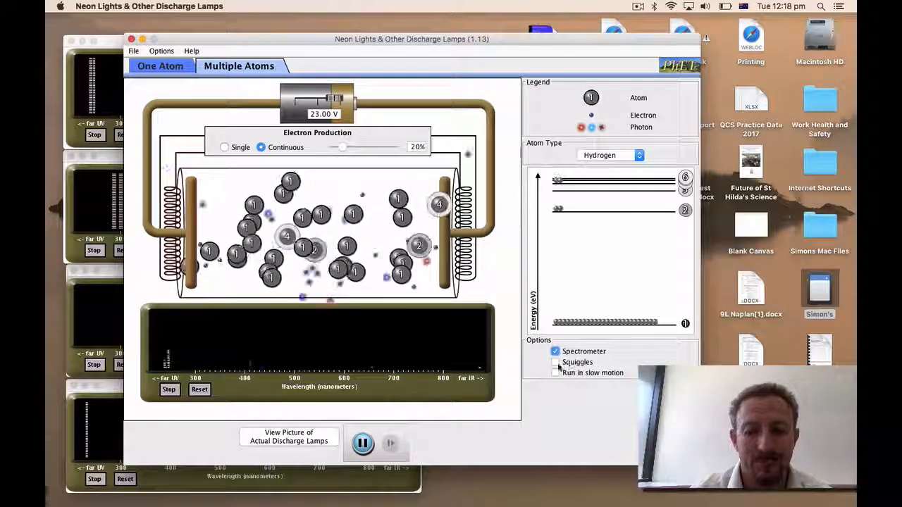
{"action": "left_click", "coordinate": [555, 362]}
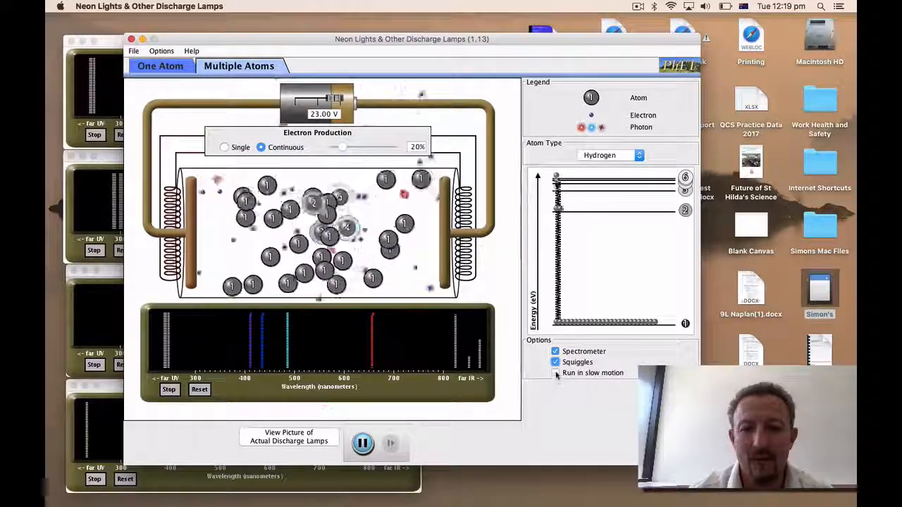
- Toggle slow motion on then off for hydrogen, and bring up the Atom Type list
{"action": "left_click", "coordinate": [556, 372]}
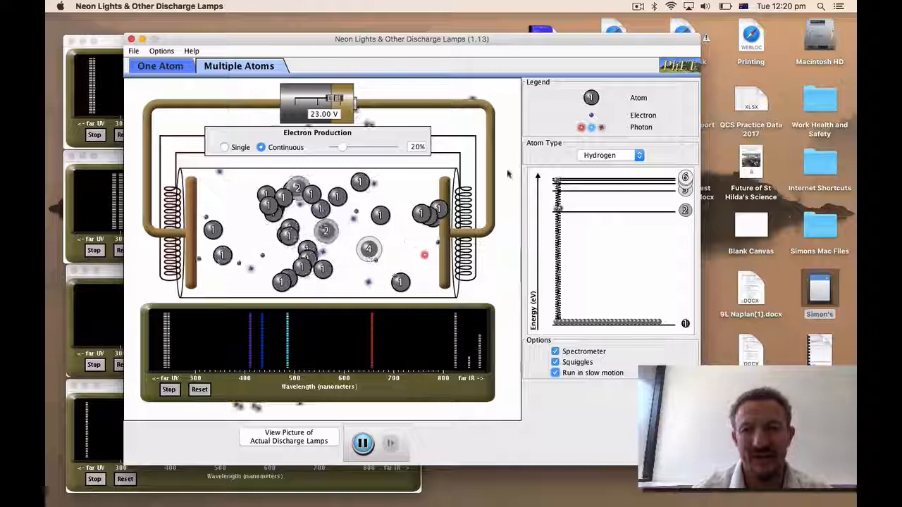
{"action": "left_click", "coordinate": [555, 373]}
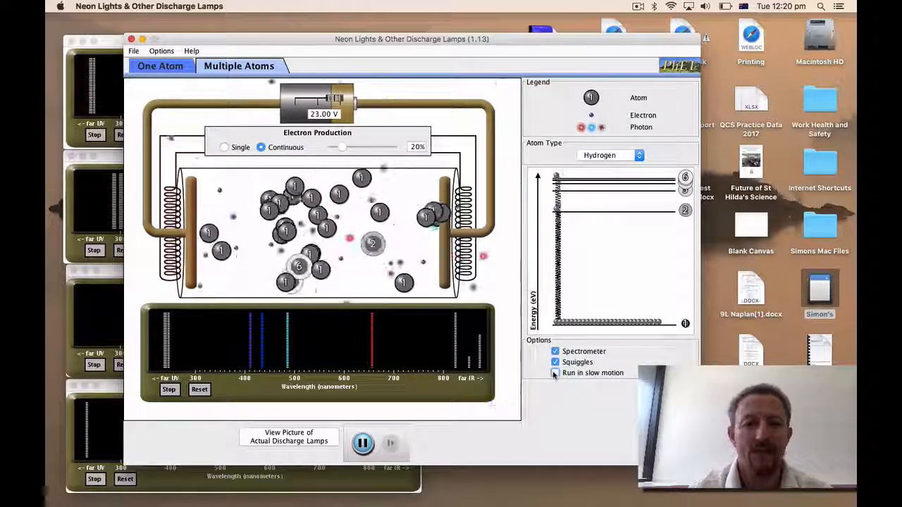
{"action": "left_click", "coordinate": [555, 373]}
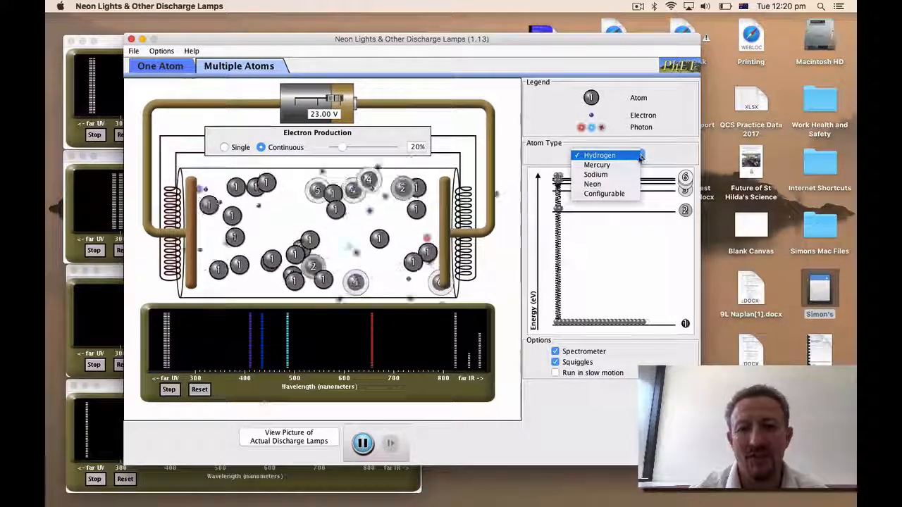
- Make mercury the lamp gas and let its spectral lines accumulate
{"action": "left_click", "coordinate": [597, 165]}
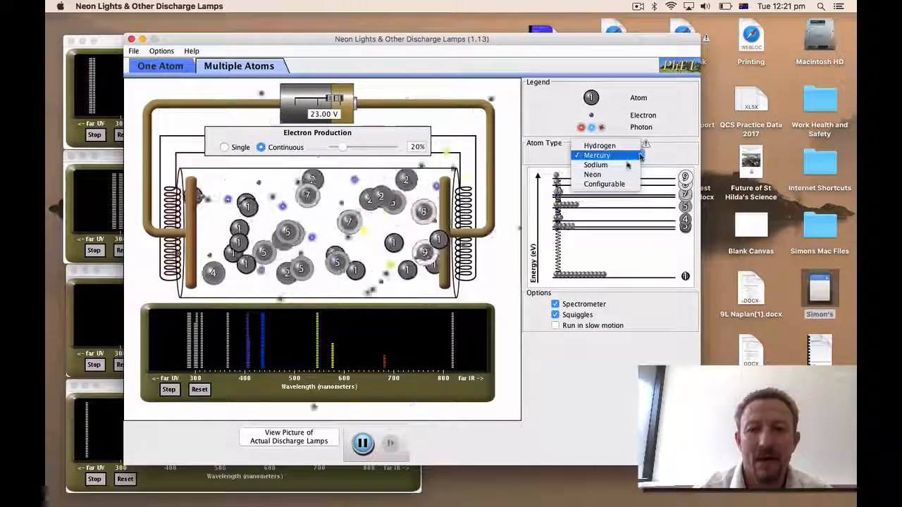
- Make sodium the lamp gas, run it in slow motion, and reopen the gas list
{"action": "left_click", "coordinate": [595, 164]}
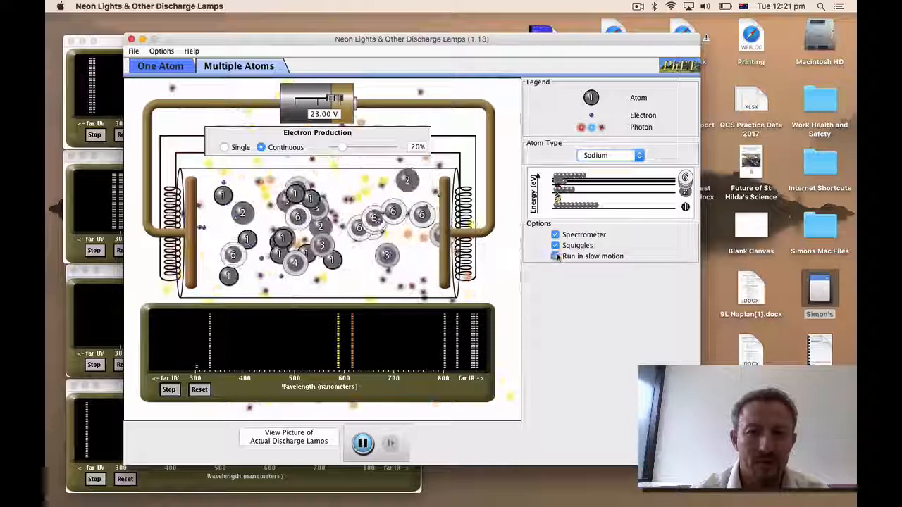
{"action": "left_click", "coordinate": [555, 256]}
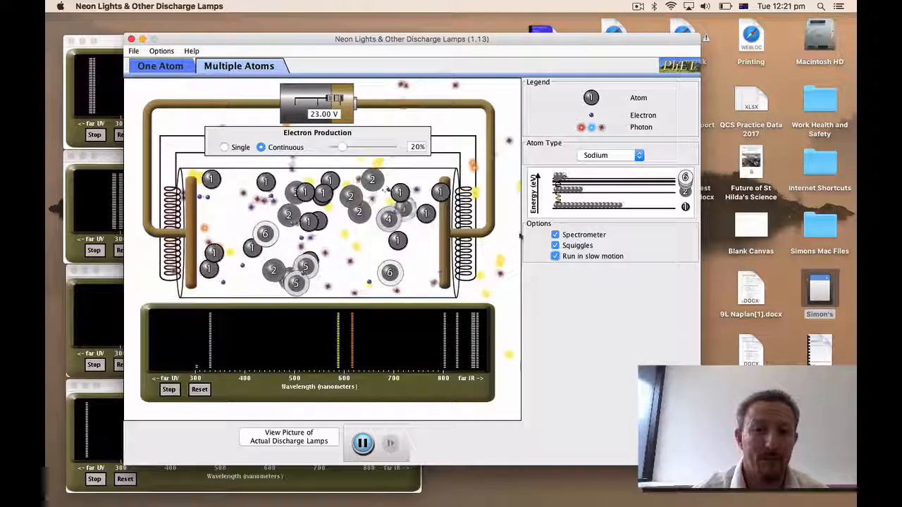
{"action": "left_click", "coordinate": [637, 155]}
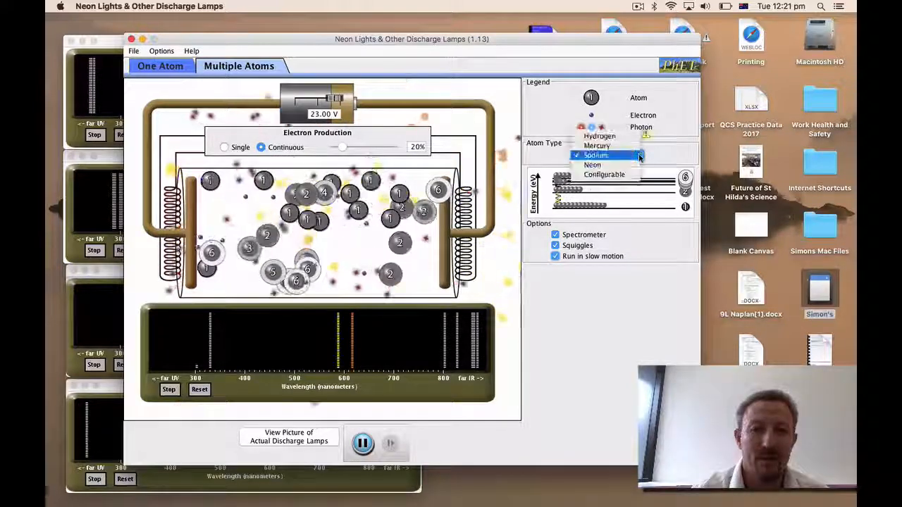
- Make neon the lamp gas and return the simulation to normal speed
{"action": "left_click", "coordinate": [592, 165]}
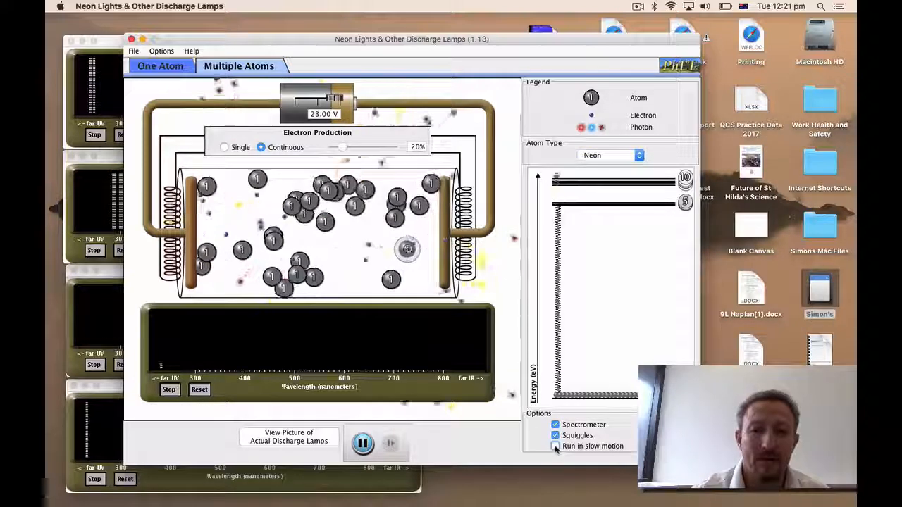
{"action": "left_click", "coordinate": [556, 446]}
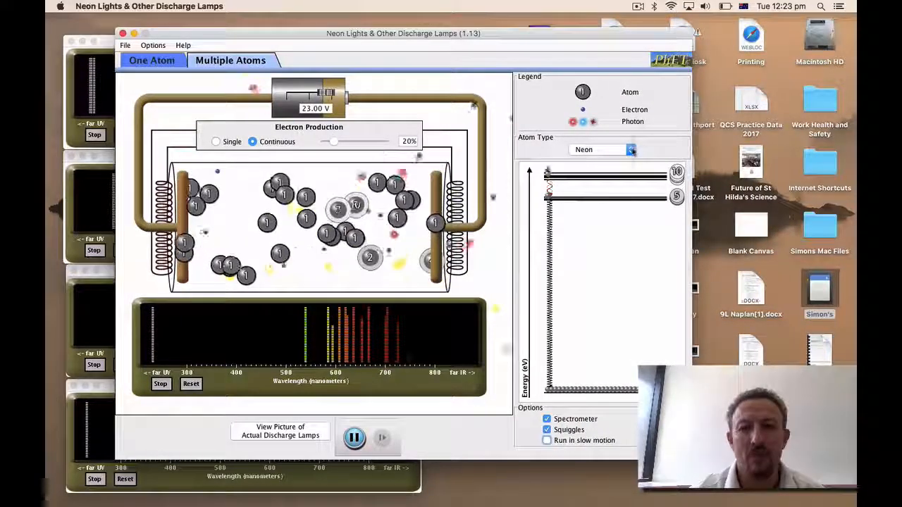
- After neon's lines build up, return the lamp gas to hydrogen
{"action": "left_click", "coordinate": [602, 149]}
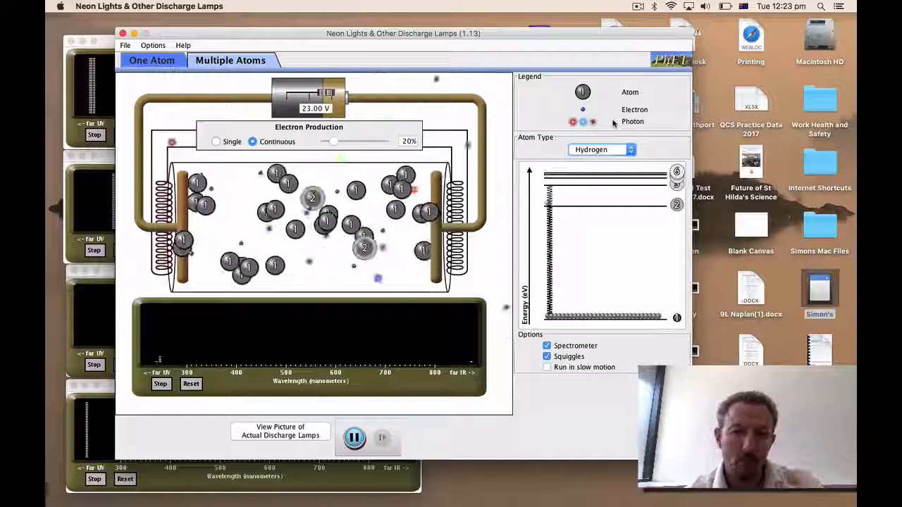